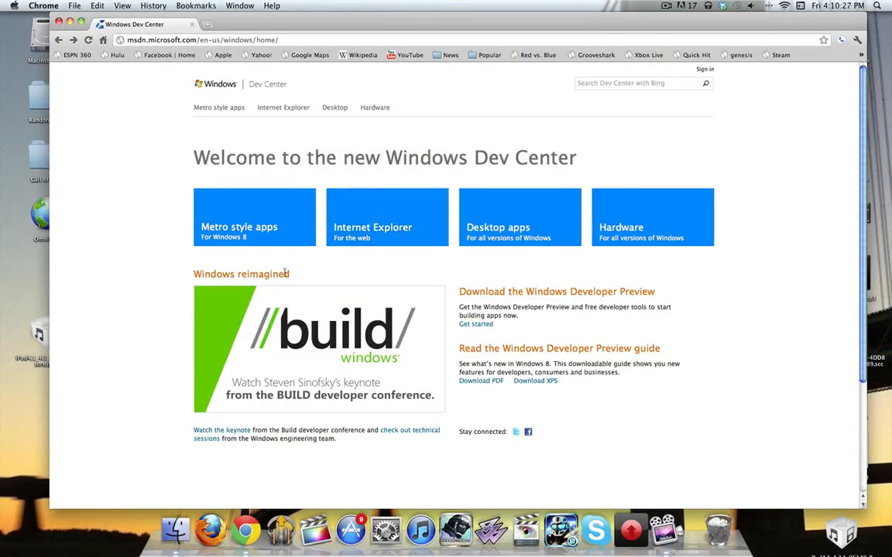
pyautogui.moveTo(202, 264)
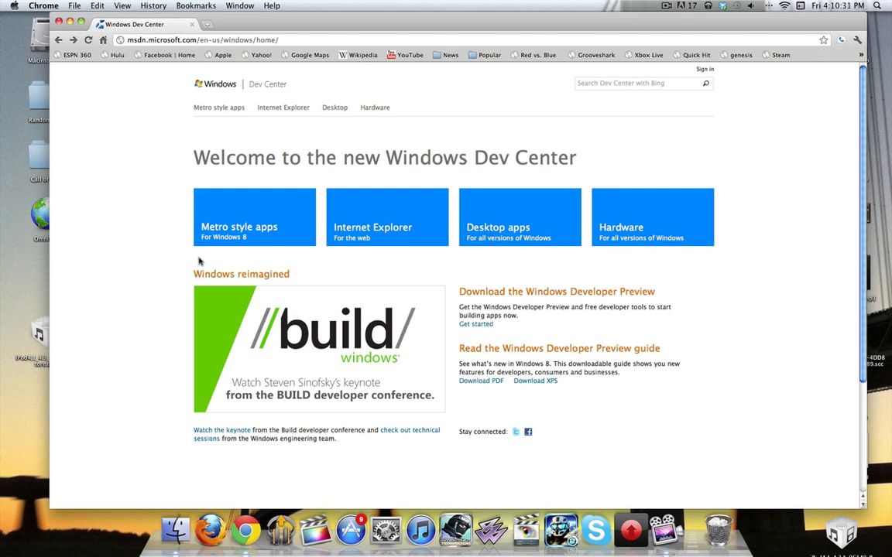
pyautogui.moveTo(194, 262)
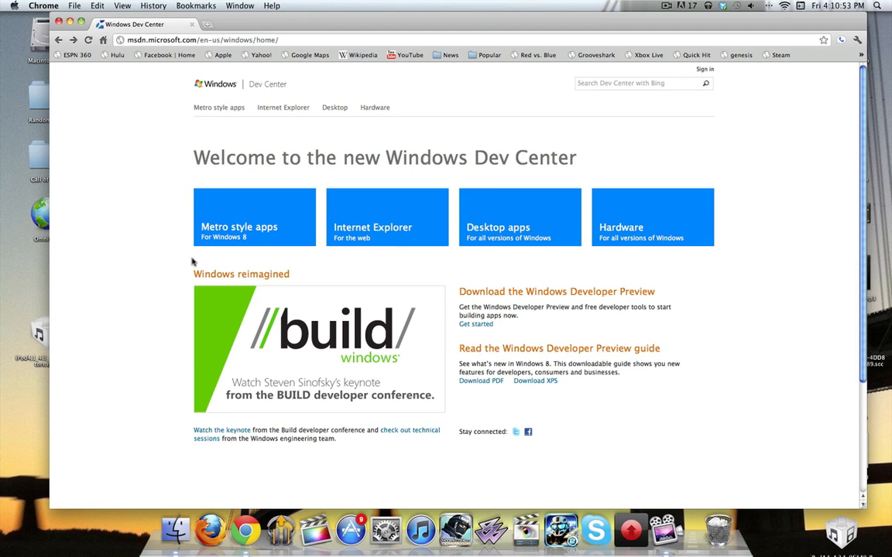
pyautogui.moveTo(306, 174)
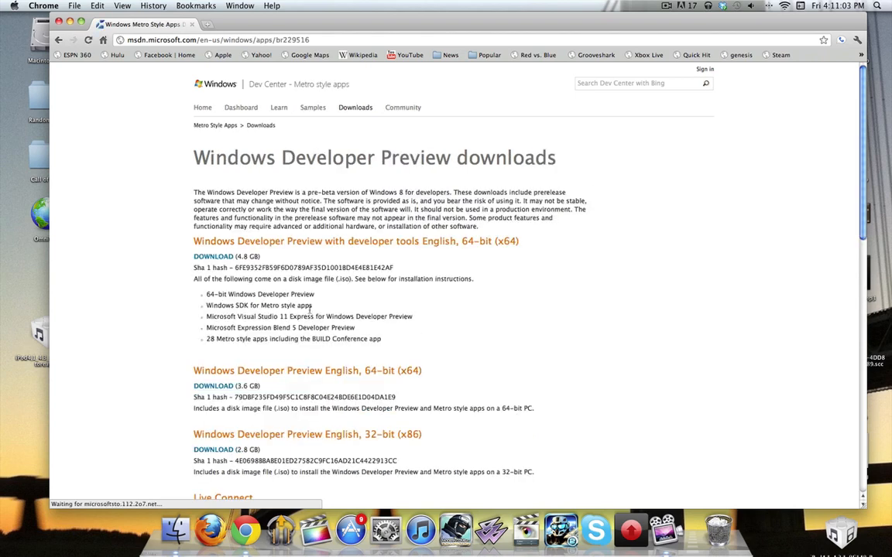
# Step: Scroll the Windows Developer Preview downloads page down past the installation image options
pyautogui.scroll(-3)
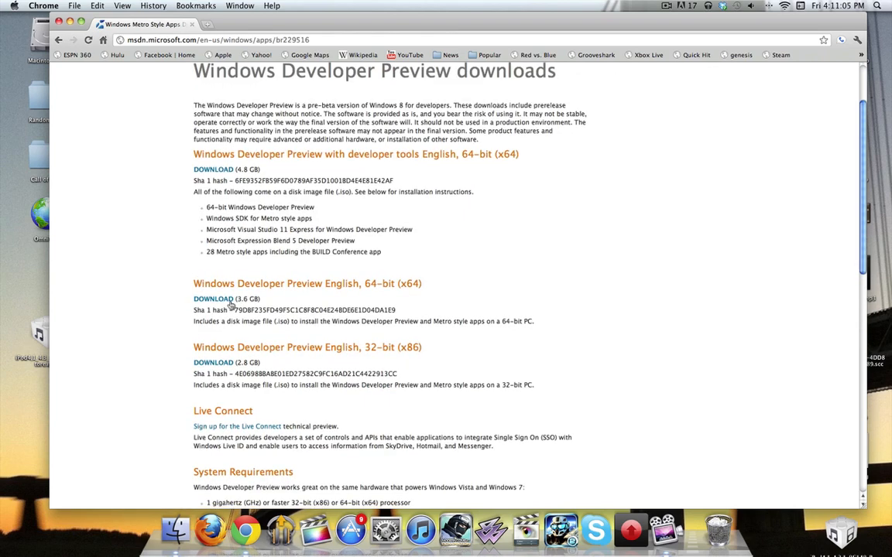
pyautogui.moveTo(144, 144)
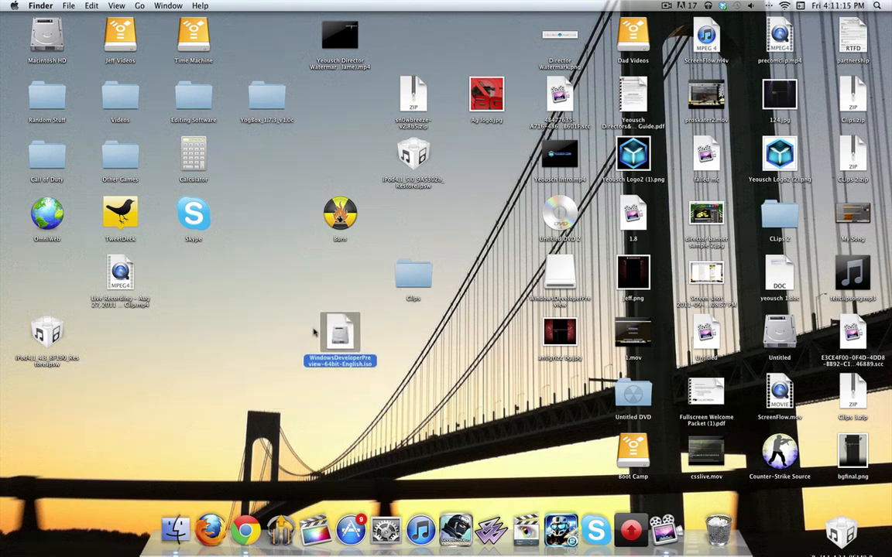
pyautogui.moveTo(655, 400)
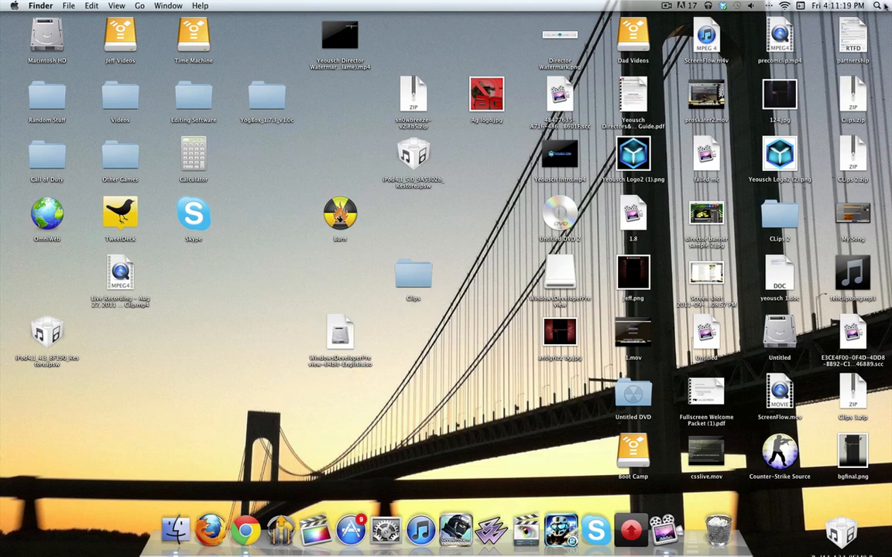
# Step: Search Spotlight for 'disk' to launch Disk Utility
pyautogui.write('disk')
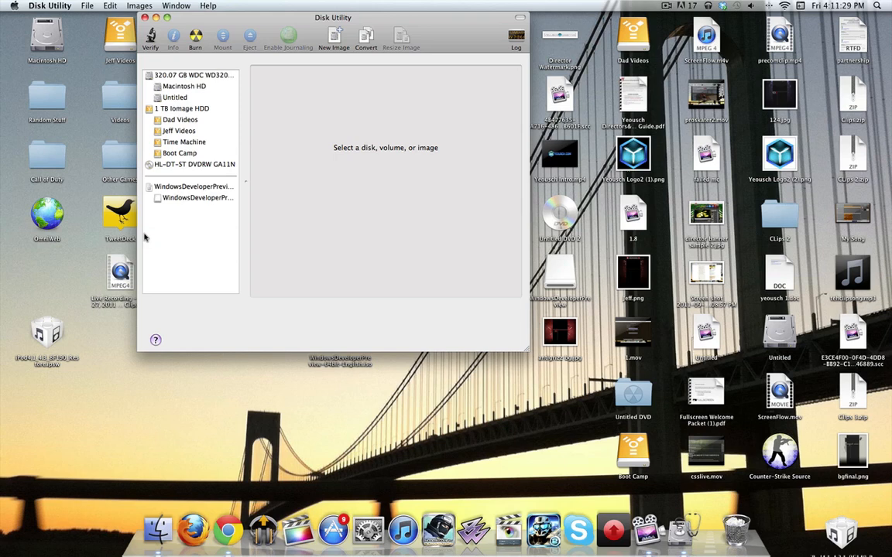
# Step: Try File > Open Disk Image, cancel it, then select the WindowsDeveloperPreview volume
pyautogui.click(87, 5)
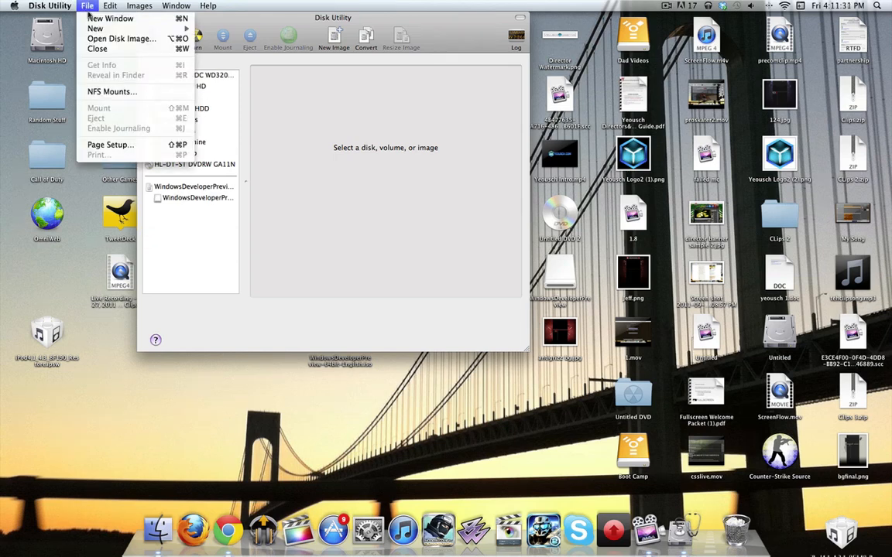
pyautogui.moveTo(110, 18)
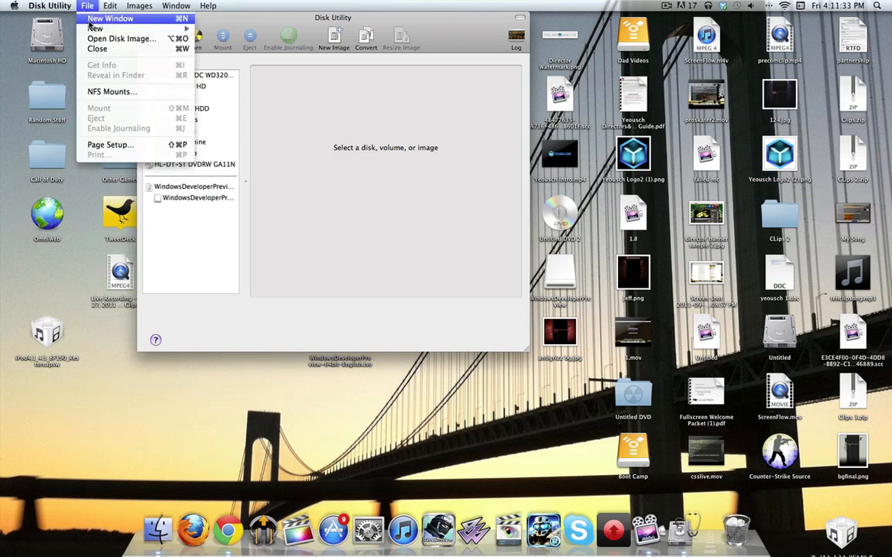
pyautogui.moveTo(120, 38)
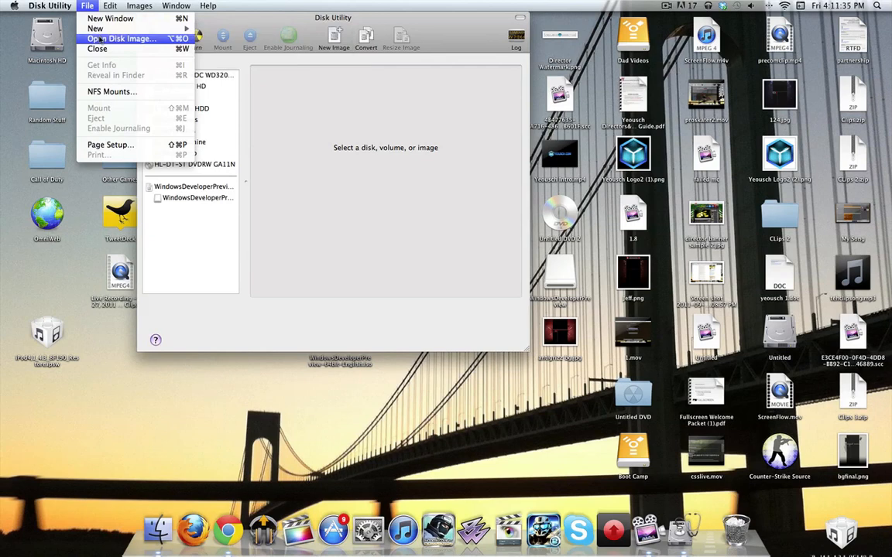
pyautogui.click(121, 39)
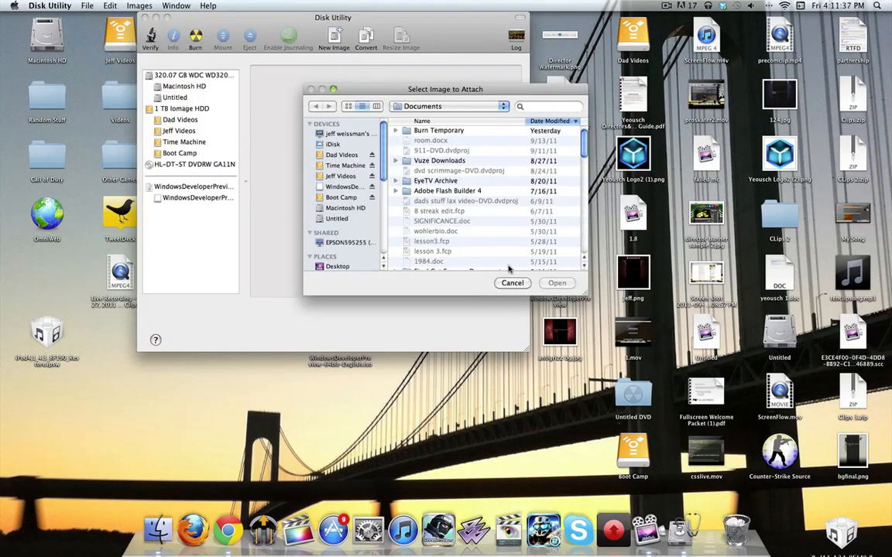
pyautogui.click(511, 283)
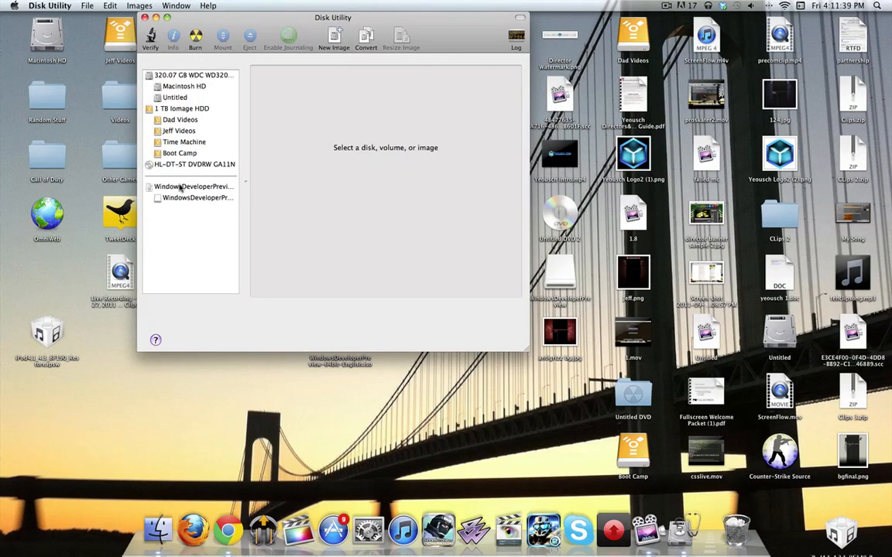
pyautogui.click(198, 198)
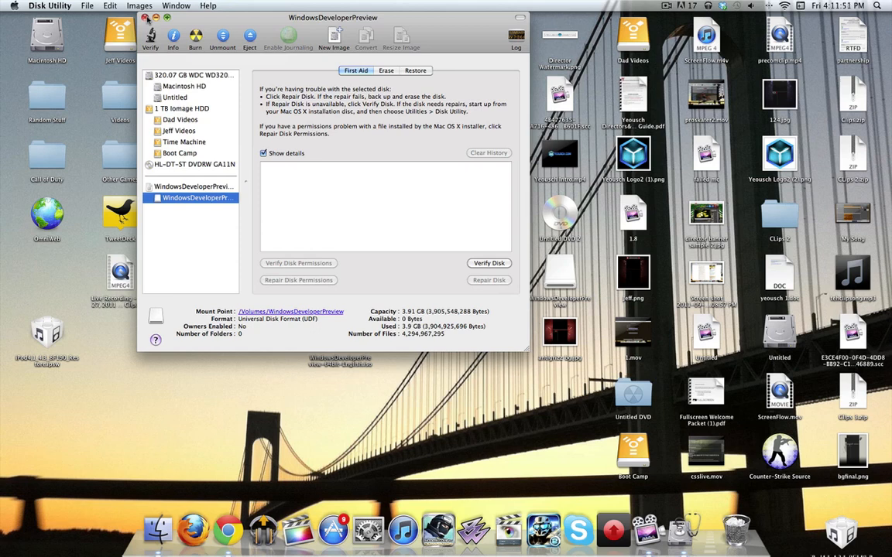
pyautogui.moveTo(540, 216)
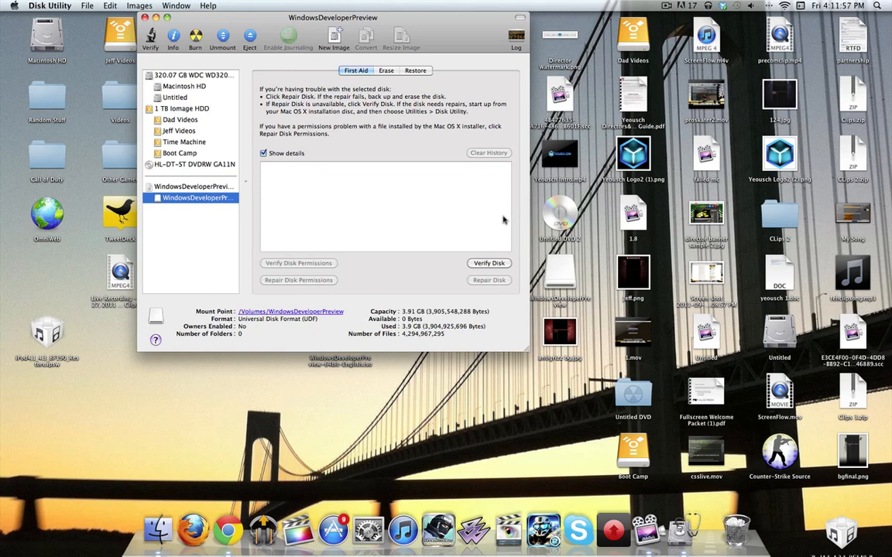
pyautogui.moveTo(298, 186)
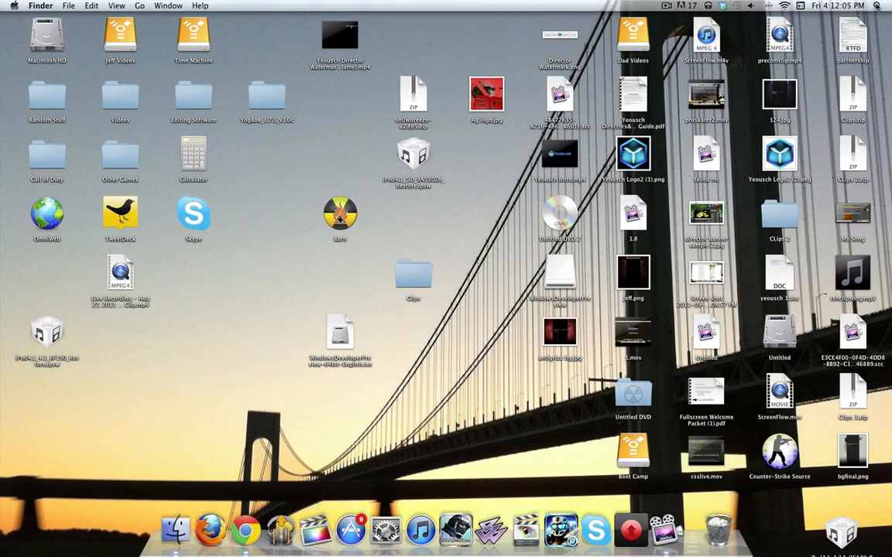
# Step: Launch Boot Camp Assistant, pass the introduction, and choose the existing support software disc option
pyautogui.click(875, 6)
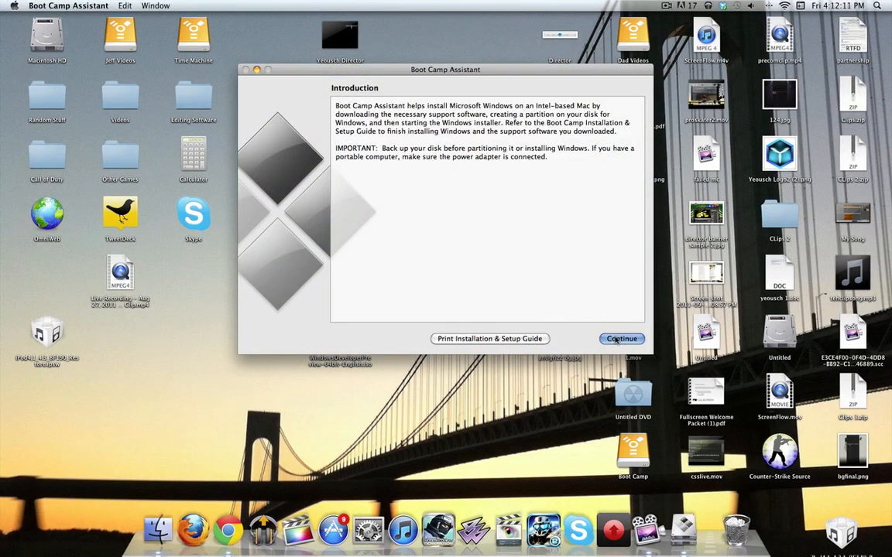
pyautogui.click(621, 338)
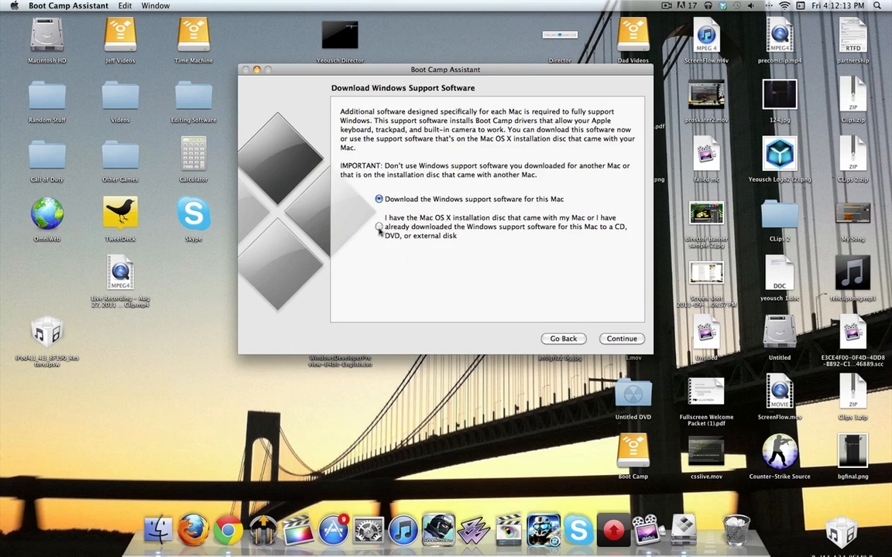
pyautogui.click(380, 226)
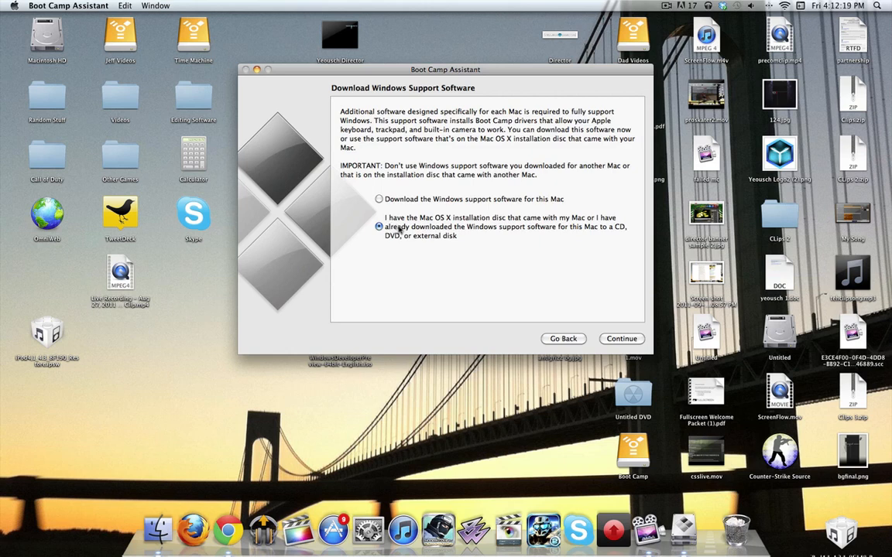
pyautogui.moveTo(574, 304)
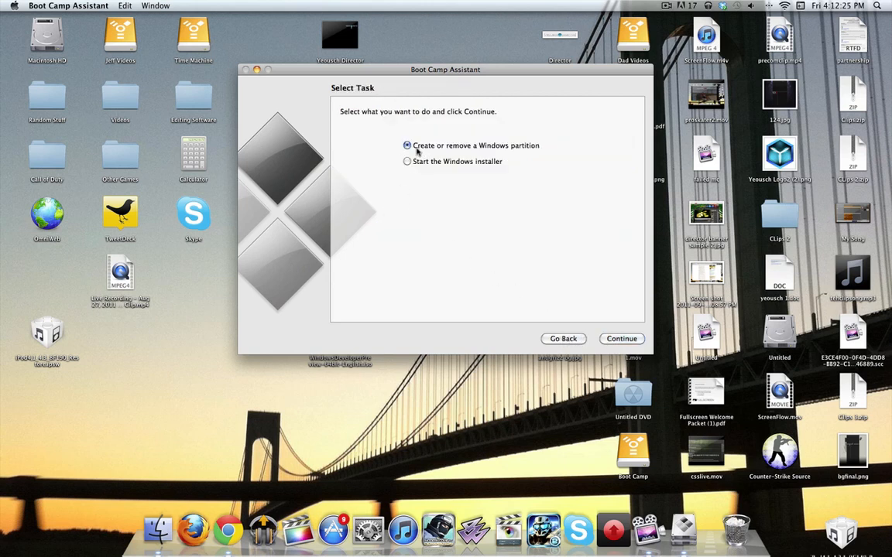
pyautogui.click(406, 161)
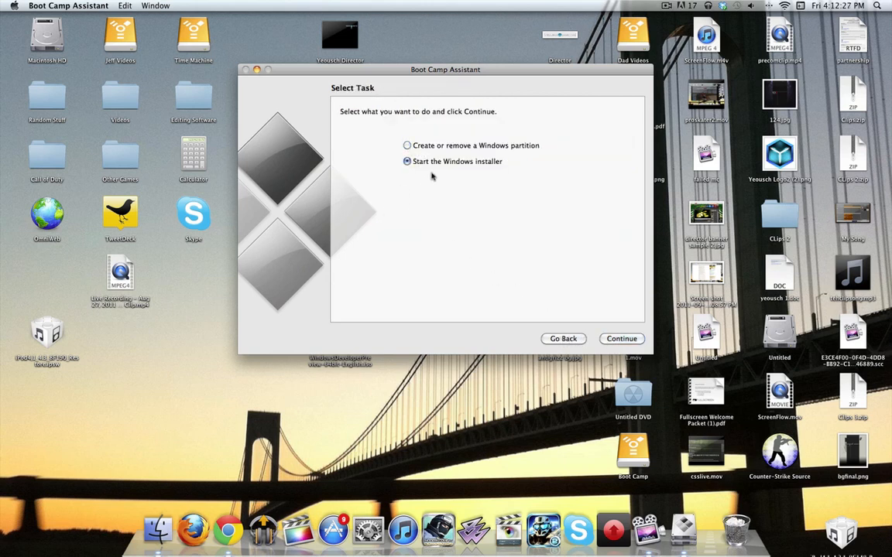
pyautogui.click(406, 145)
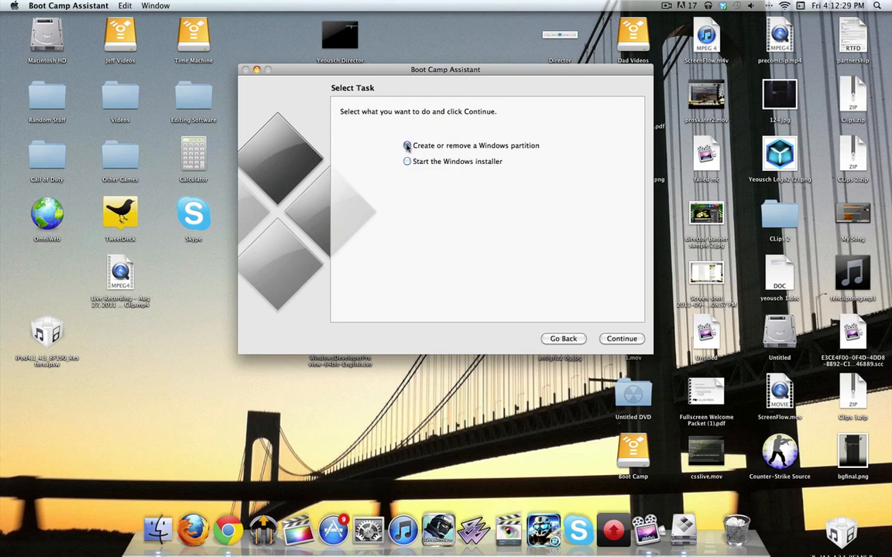
pyautogui.click(406, 146)
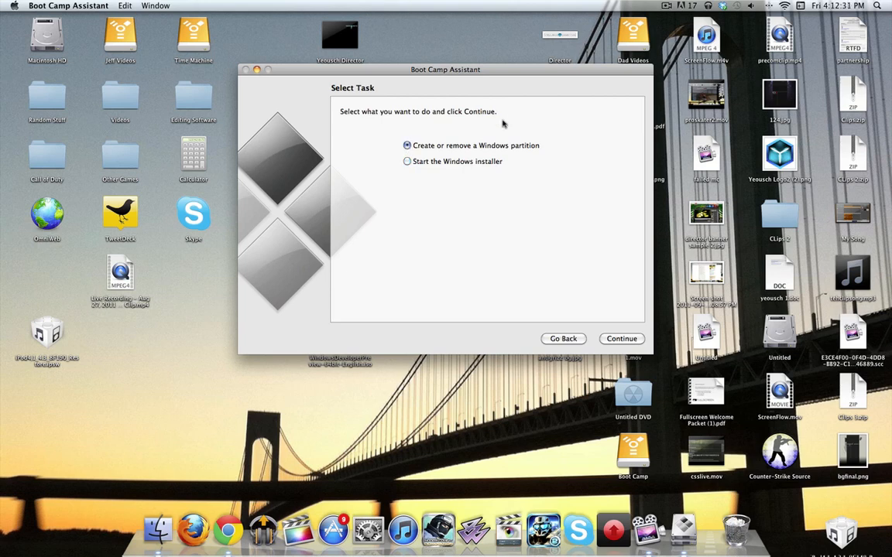
pyautogui.moveTo(568, 206)
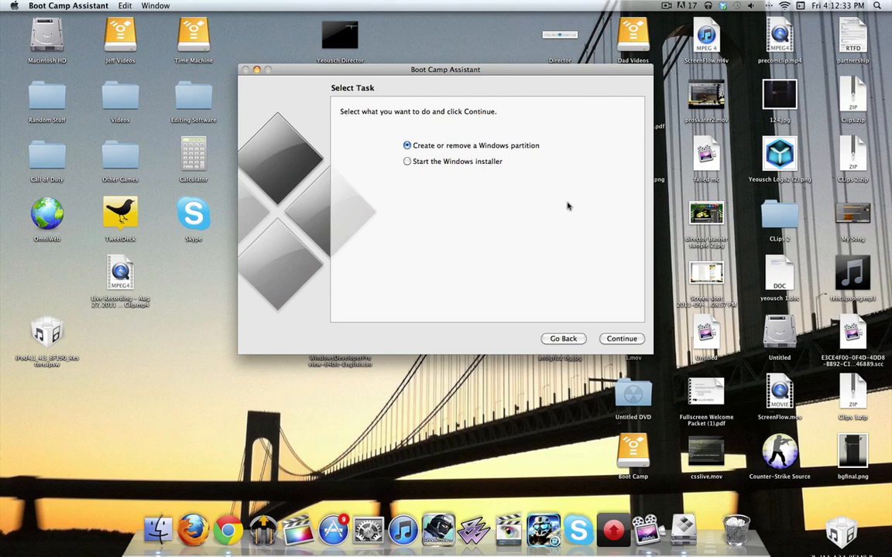
pyautogui.moveTo(555, 213)
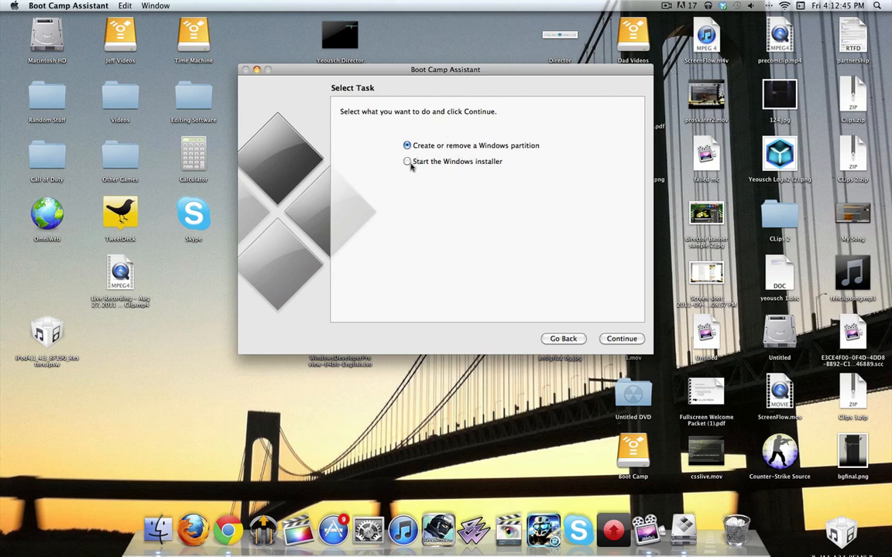
# Step: Continue to the Start Windows Installation screen
pyautogui.click(621, 339)
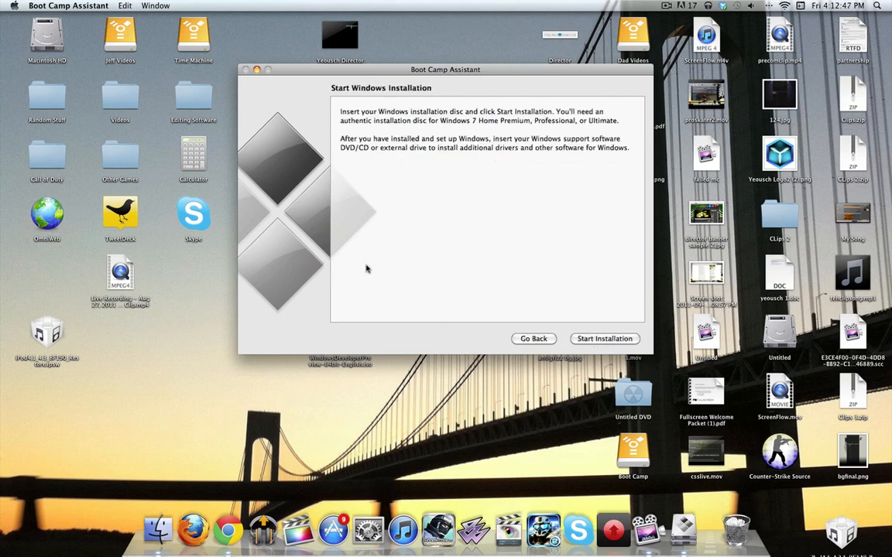
pyautogui.moveTo(577, 315)
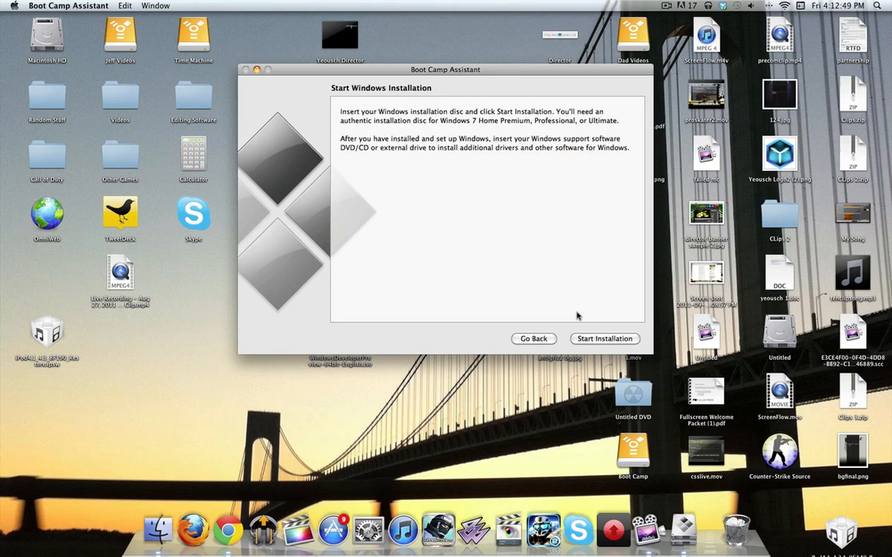
pyautogui.moveTo(533, 235)
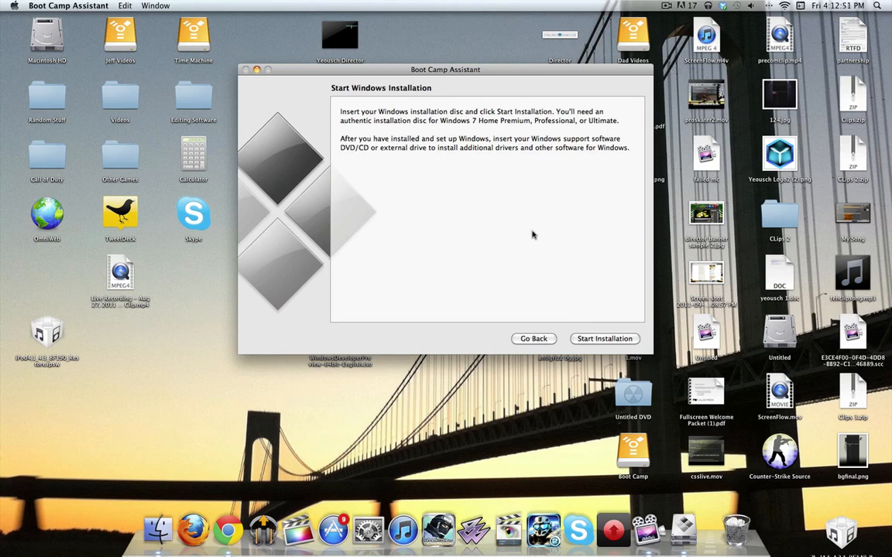
pyautogui.moveTo(571, 347)
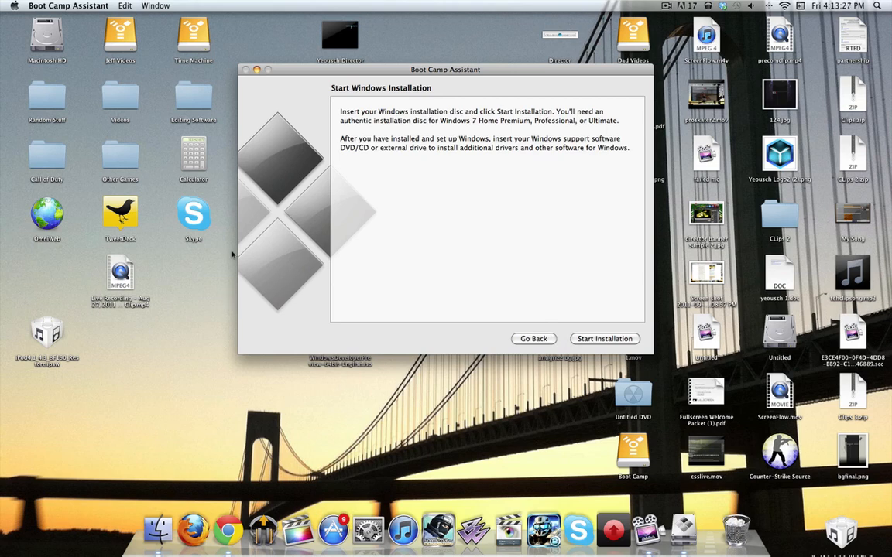
pyautogui.moveTo(331, 79)
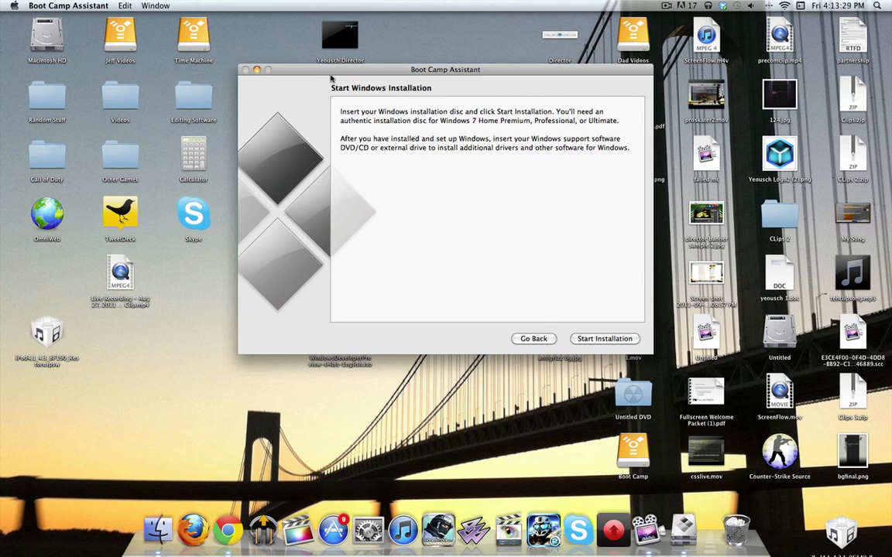